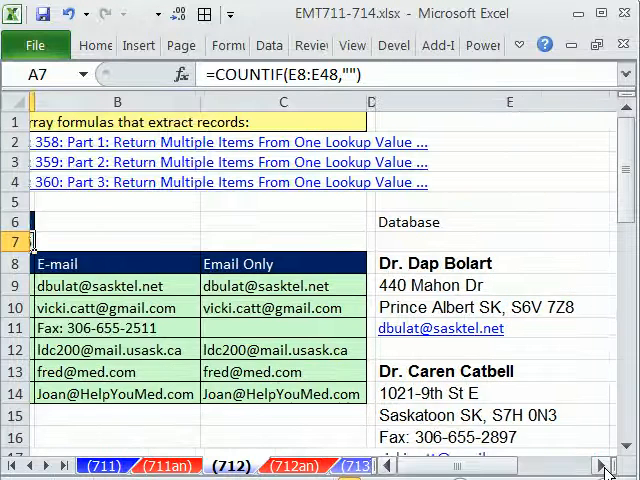
Step: Browse the contact database and select the first record block in column E
scroll(right, 3)
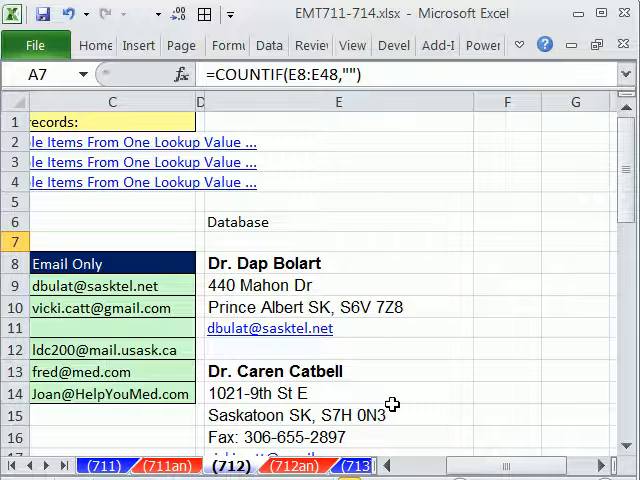
mouse_move(373, 284)
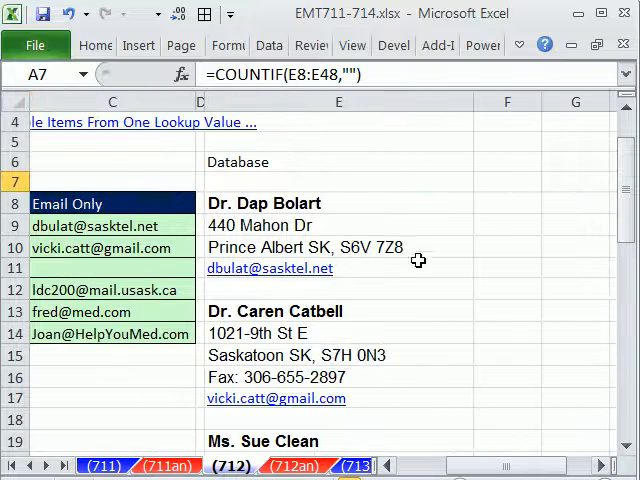
mouse_move(434, 305)
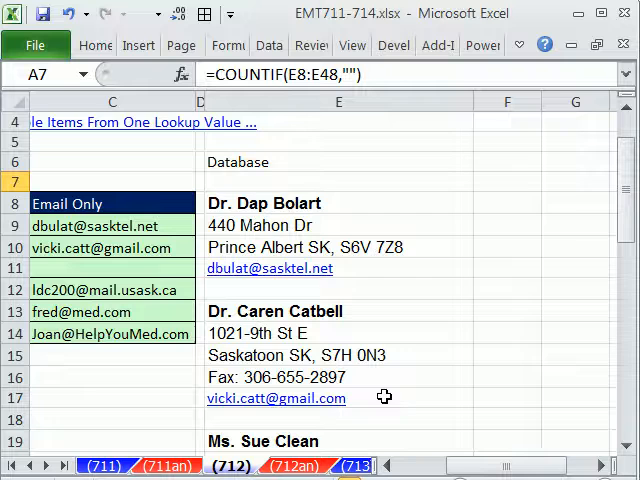
scroll(down, 3)
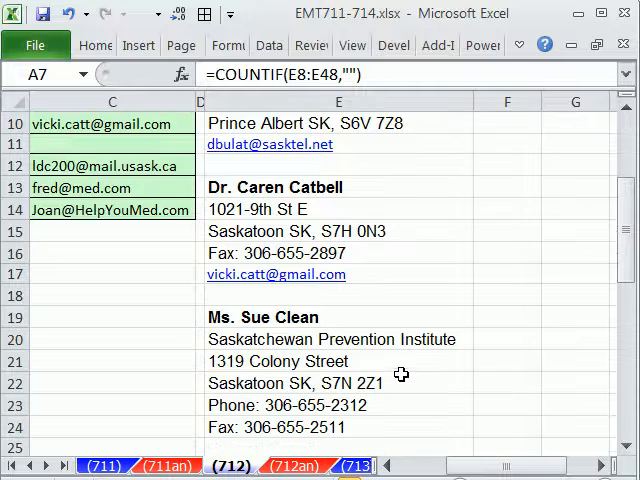
scroll(down, 3)
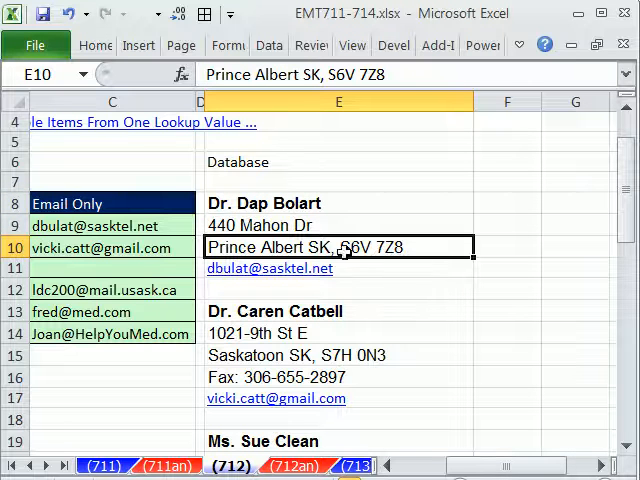
mouse_move(335, 285)
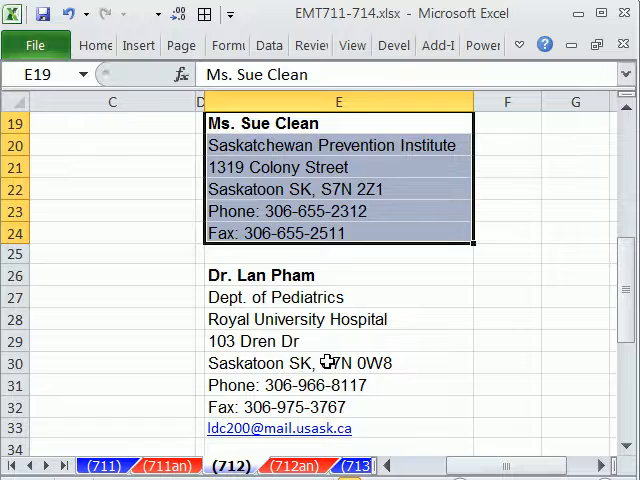
scroll(up, 3)
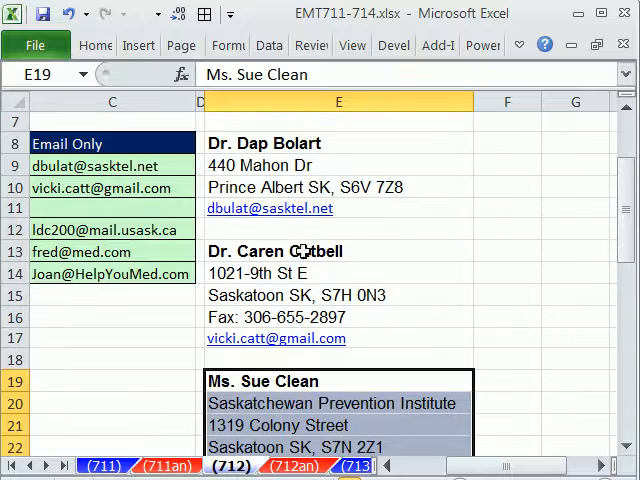
scroll(down, 3)
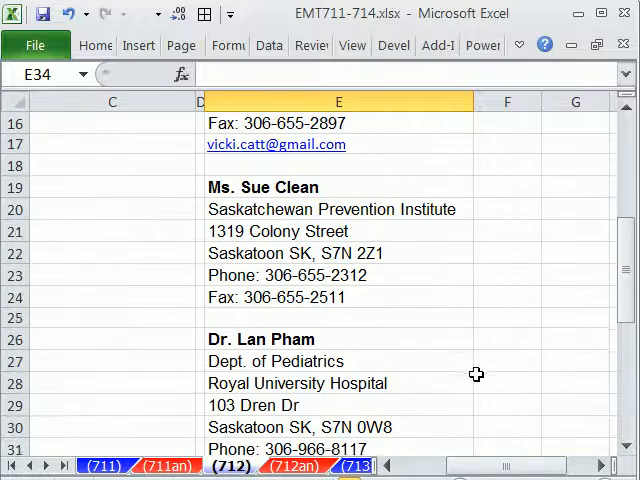
scroll(up, 3)
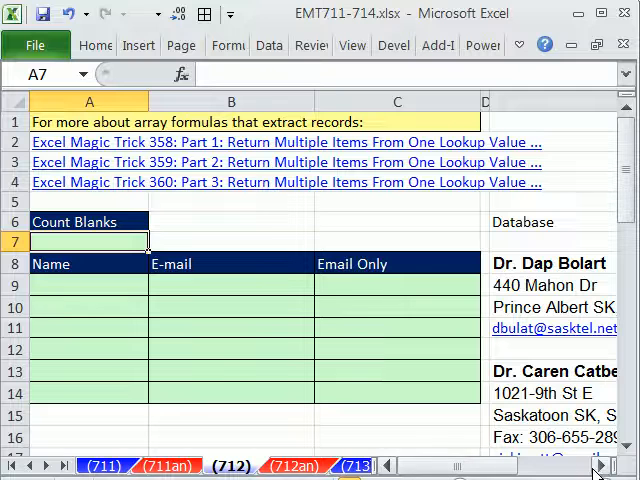
mouse_move(223, 297)
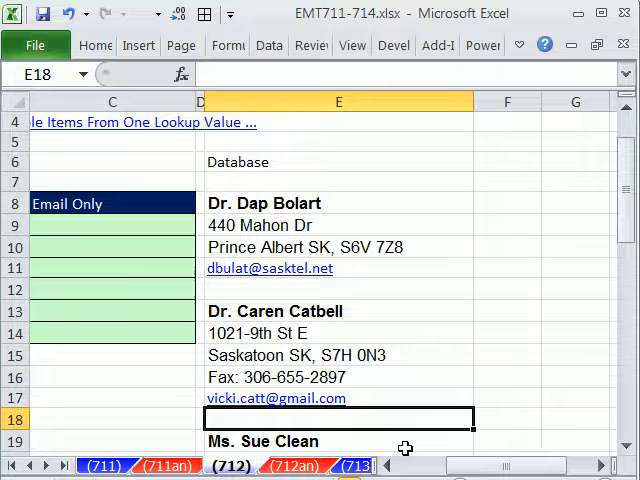
mouse_move(281, 420)
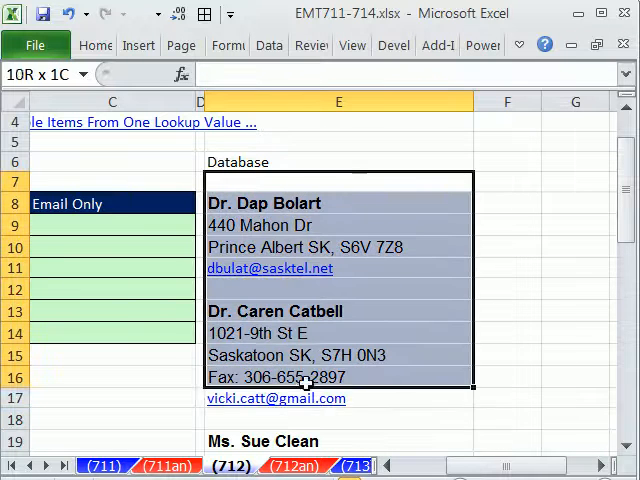
click(321, 182)
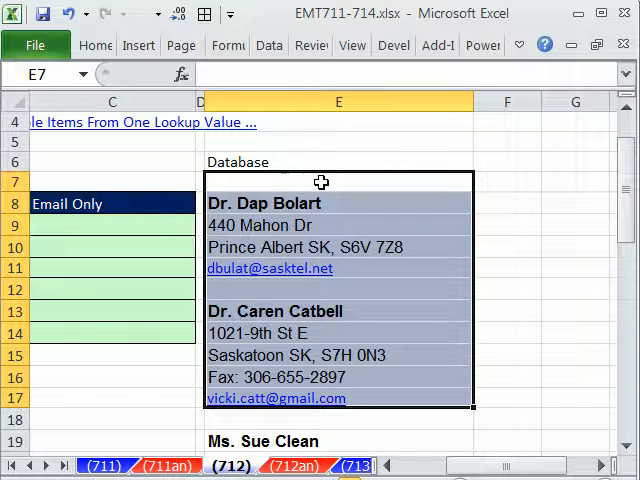
mouse_move(295, 189)
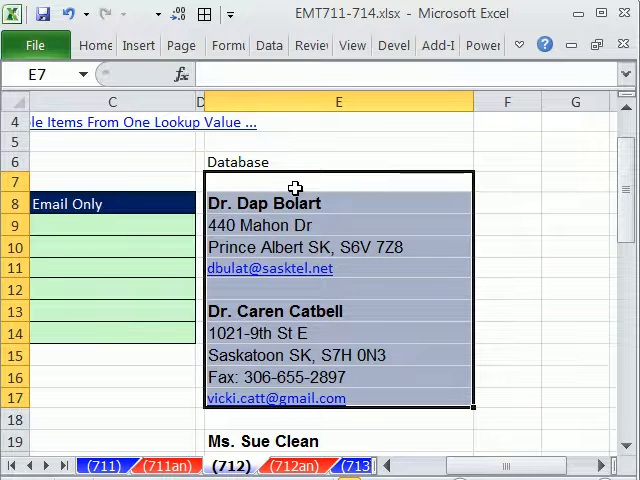
mouse_move(342, 203)
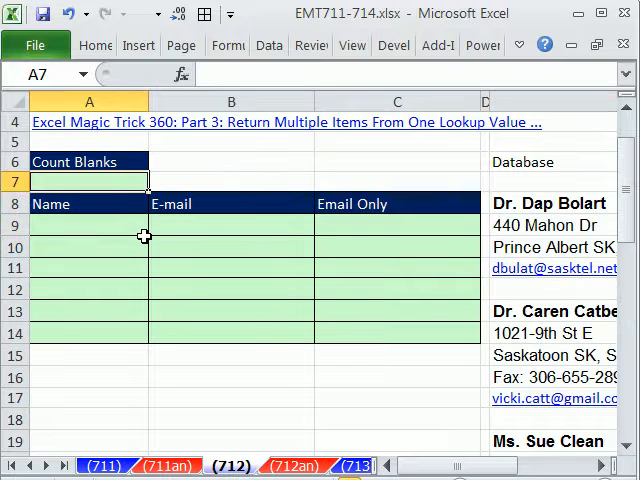
Step: Enter =COUNTIF(E8:E48,"") in A7 so Count Blanks shows 6
text(=cou)
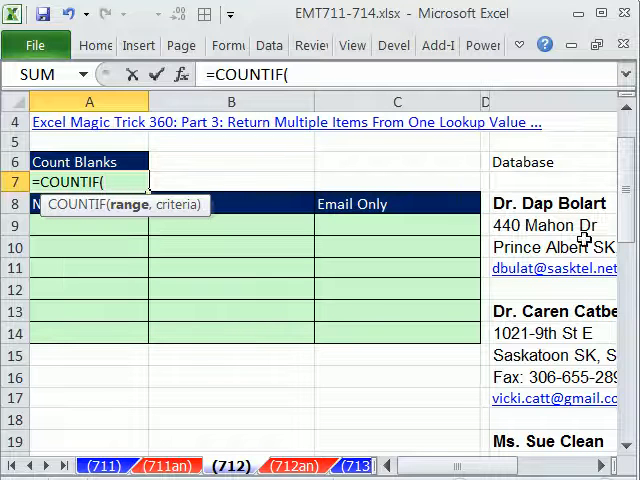
mouse_move(168, 210)
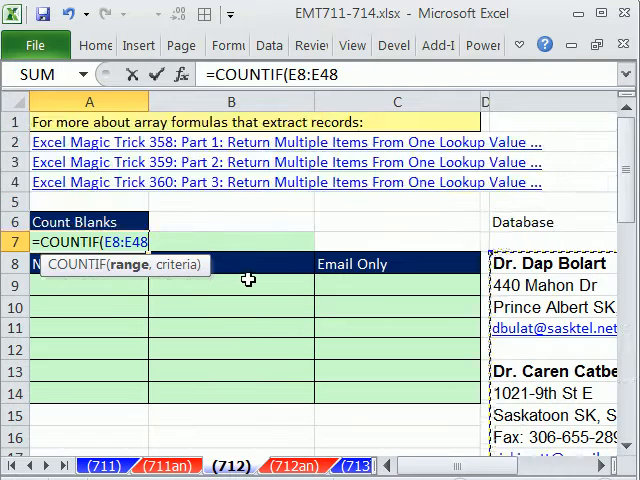
text(,)
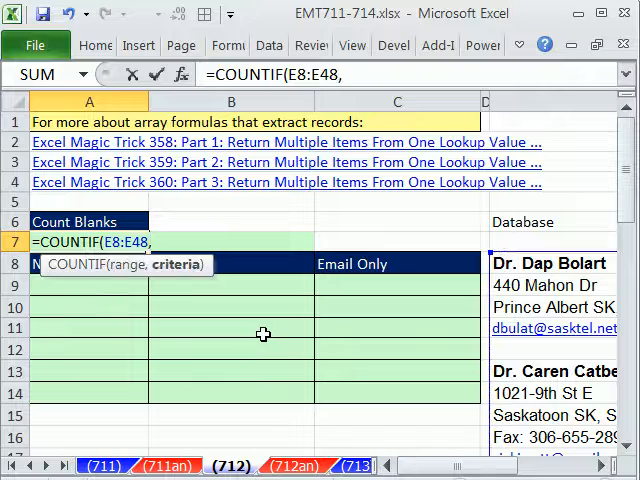
text("")
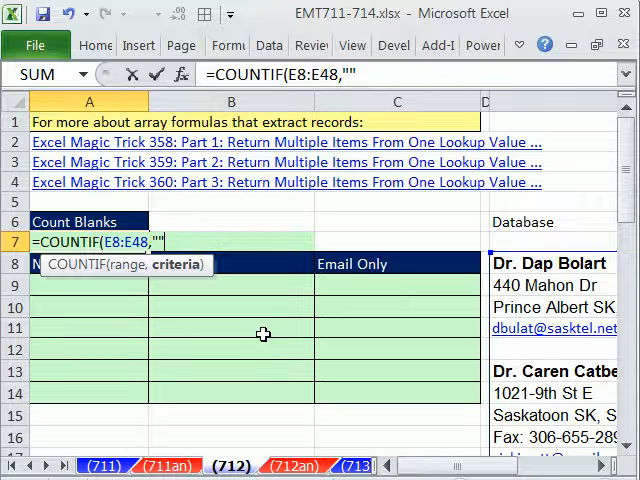
key(enter)
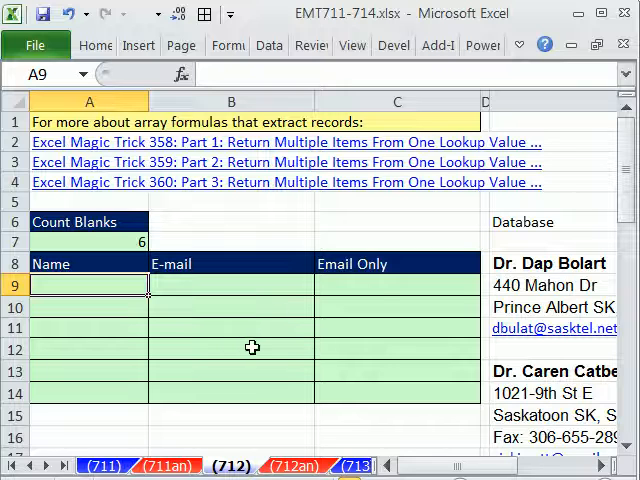
mouse_move(374, 356)
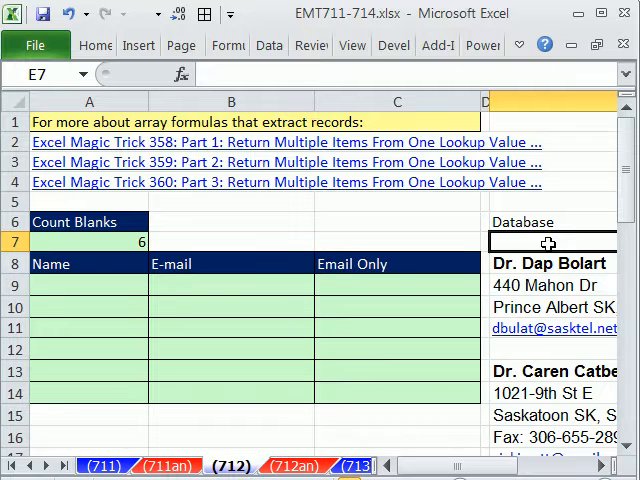
drag(552, 242, 552, 393)
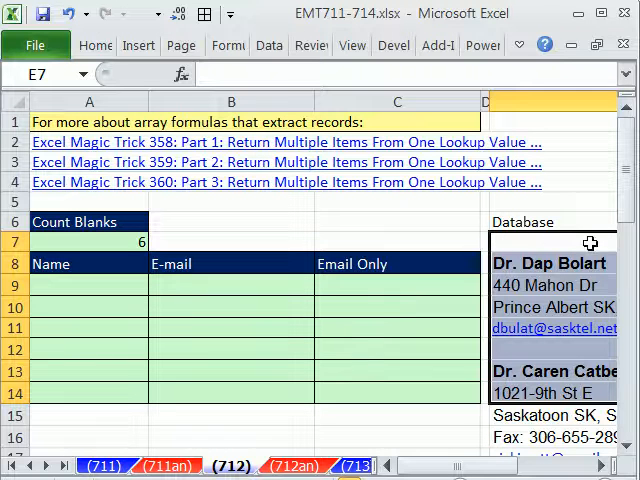
mouse_move(545, 227)
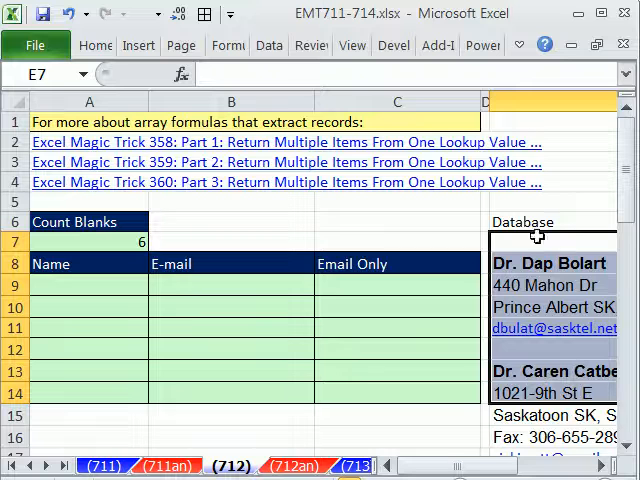
mouse_move(557, 400)
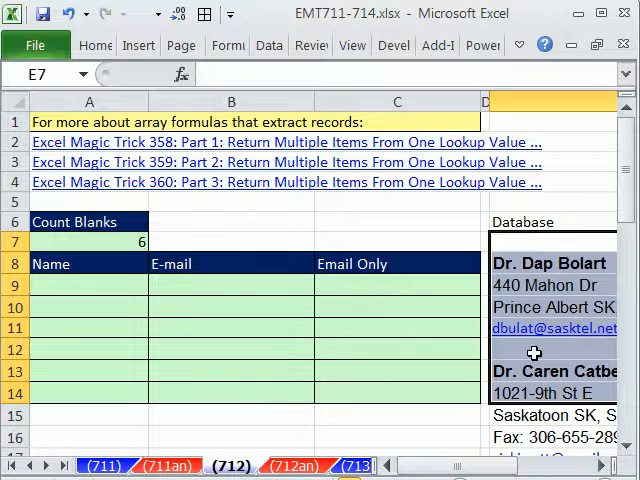
mouse_move(450, 369)
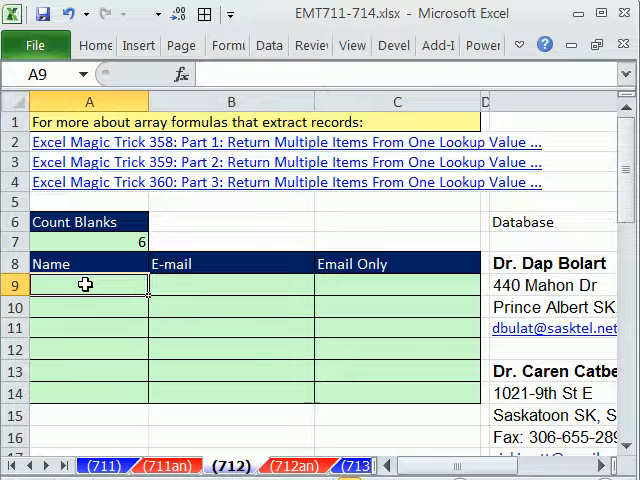
Step: Type the start of the A9 formula: =INDEX(..., SMALL(IF($E$7:$E$47="", ROW(
text(=)
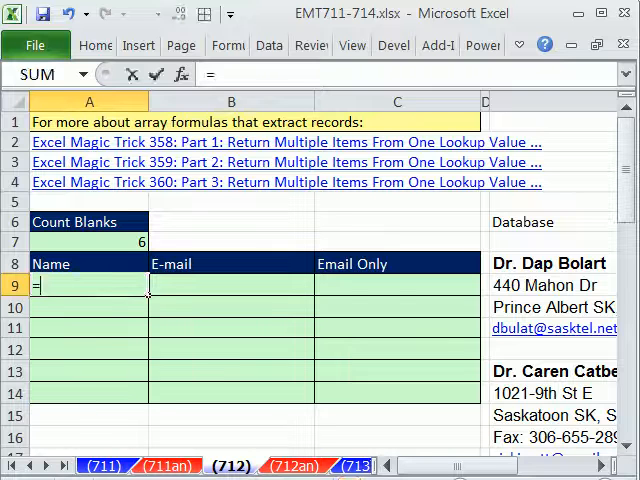
text(i)
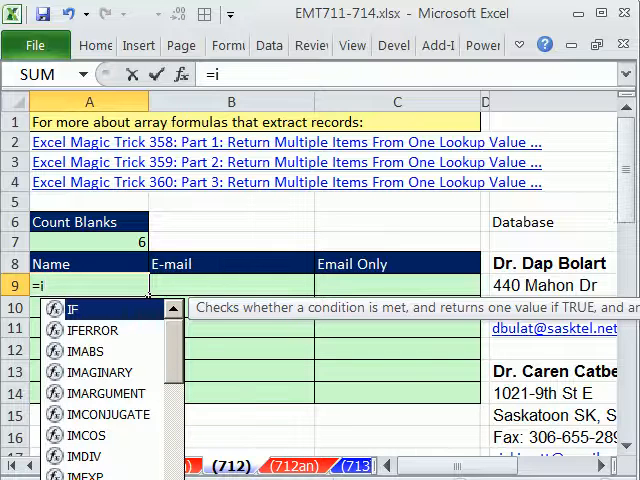
text(NDEX()
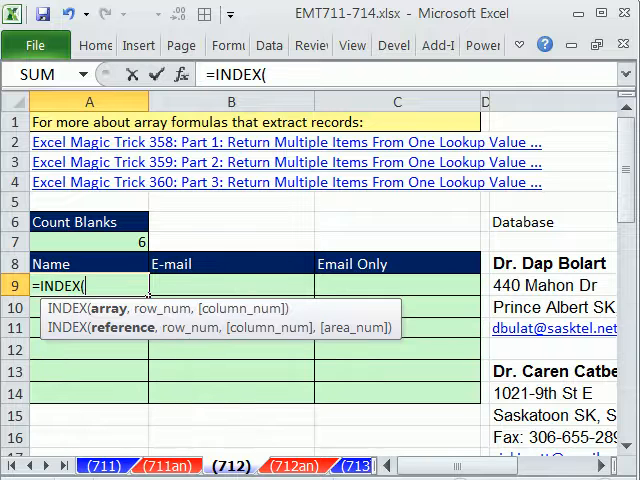
mouse_move(73, 387)
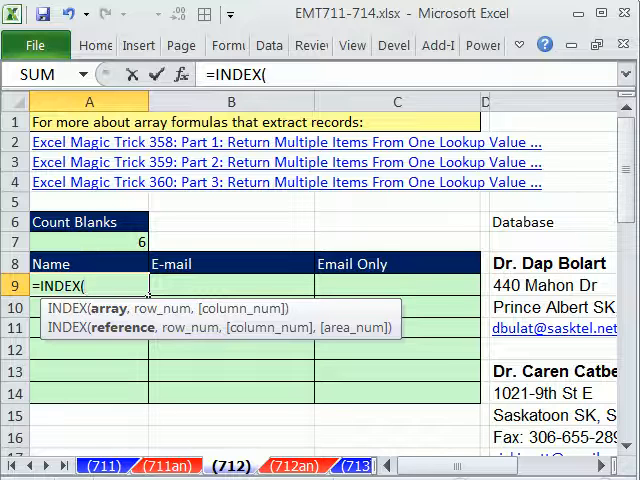
mouse_move(530, 287)
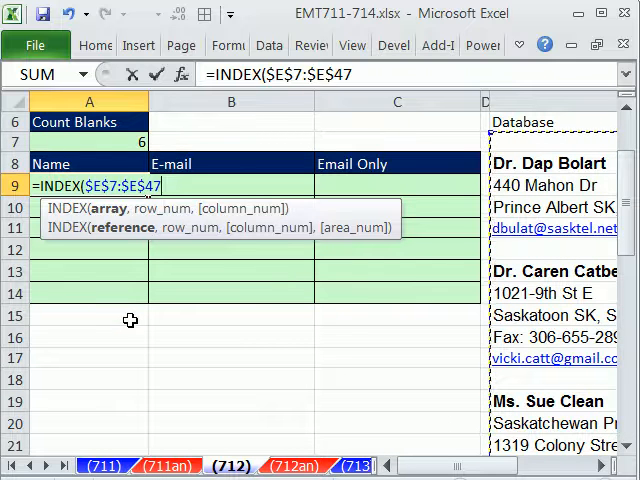
text(,)
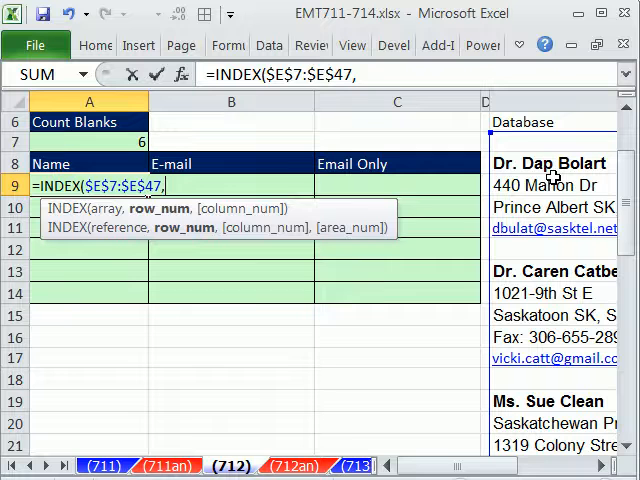
text(sm)
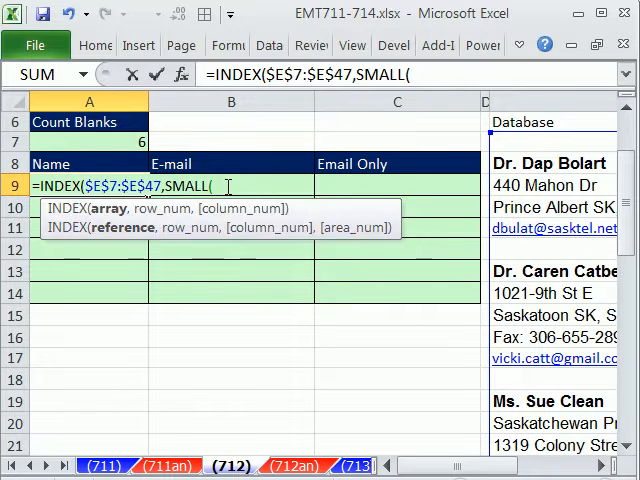
text(if)
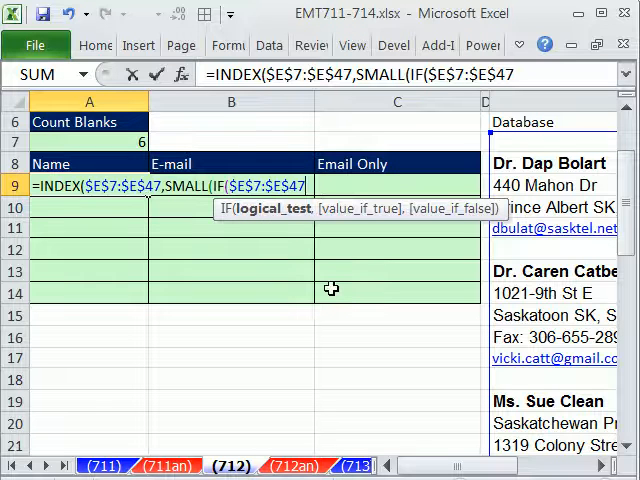
text(="")
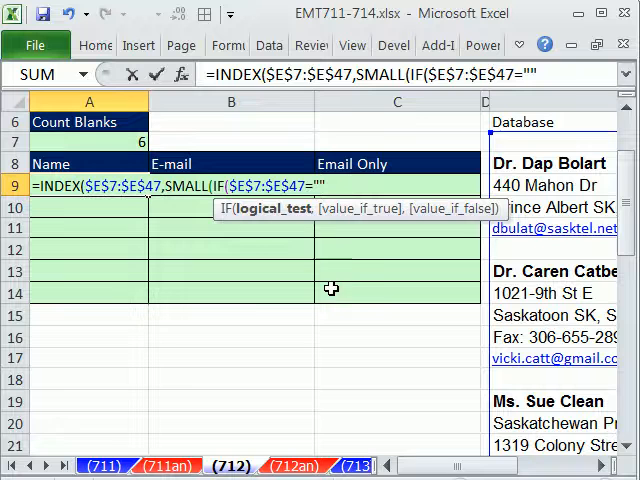
mouse_move(533, 143)
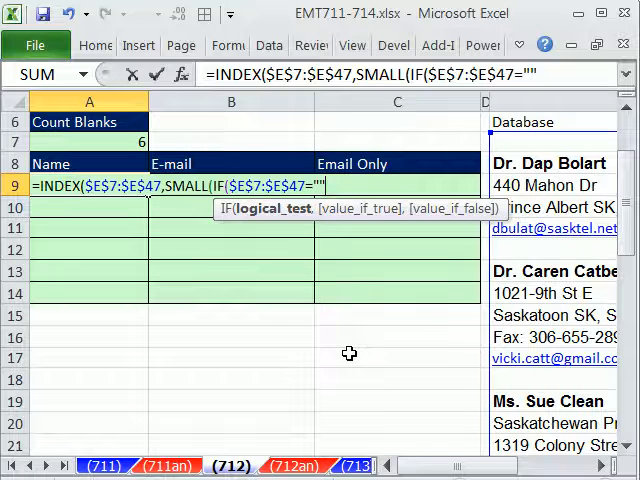
text(,)
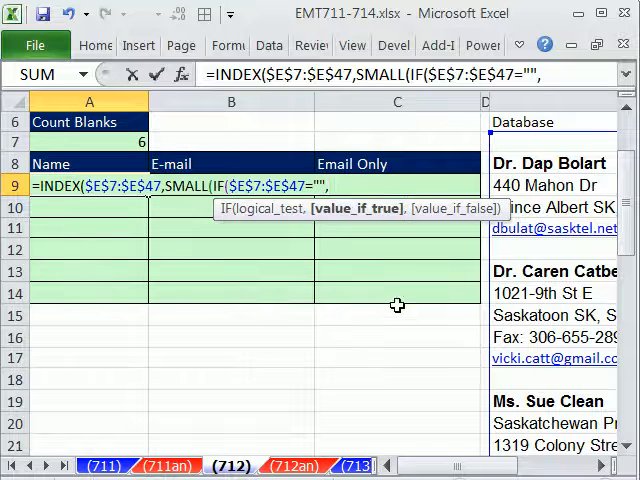
text(row)
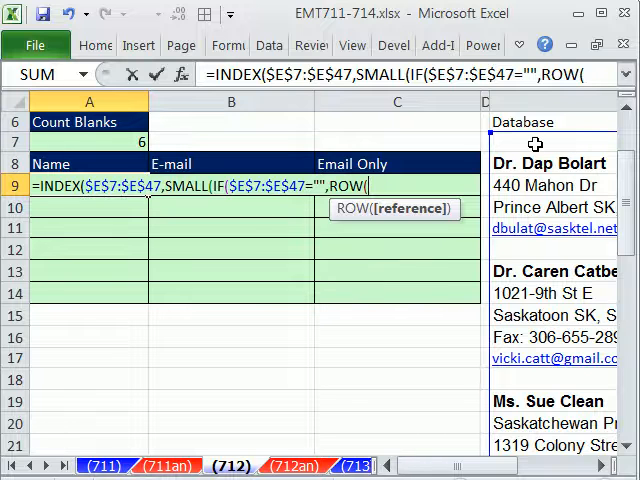
Step: Make the IF return ROW($E$7:$E$47)-ROW($E$7)+2, changing the original +1 to +2
text($E$7:$E$47))
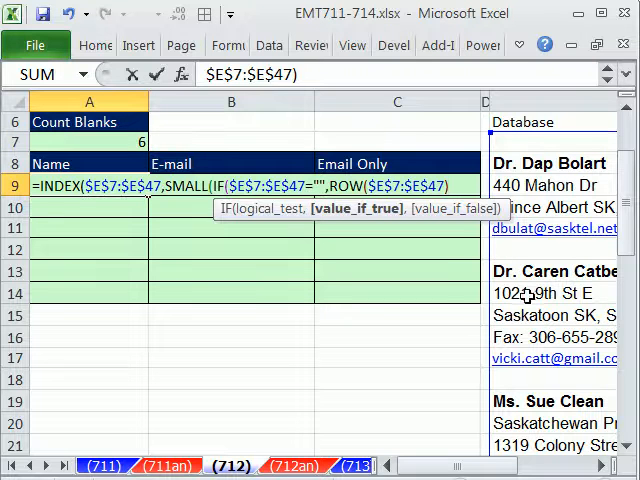
text(-roe)
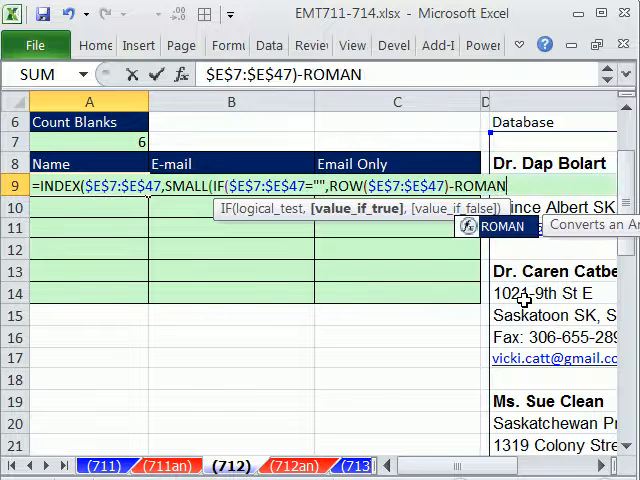
text(ROW($E$7)
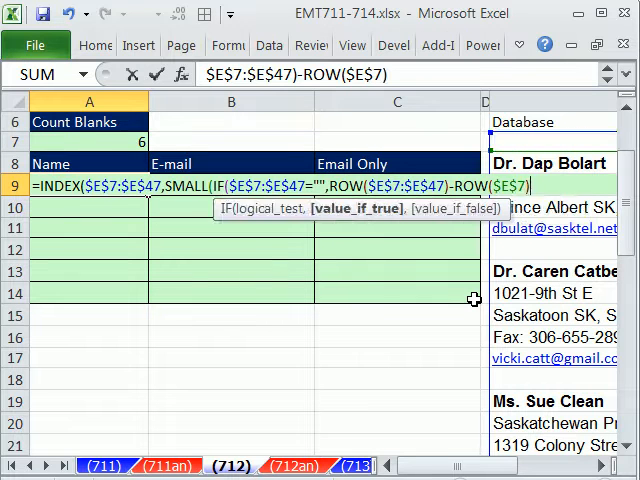
text(+)
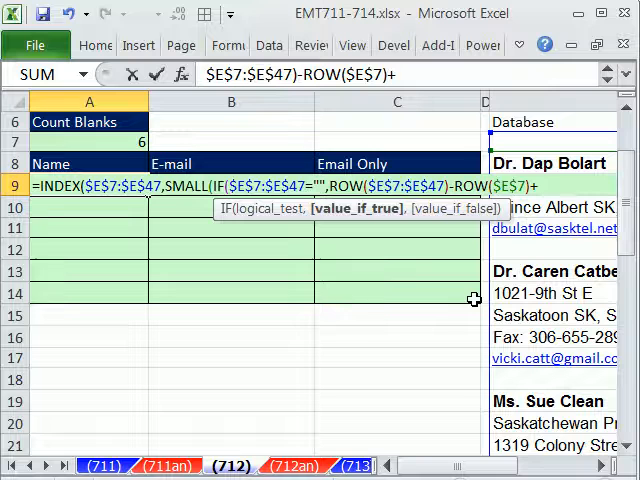
text(1)
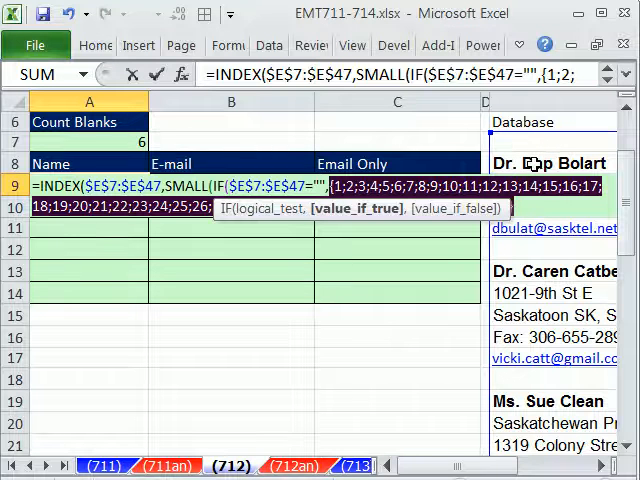
text(ROW($E$7:$E$47)-ROW($E$7)+1)
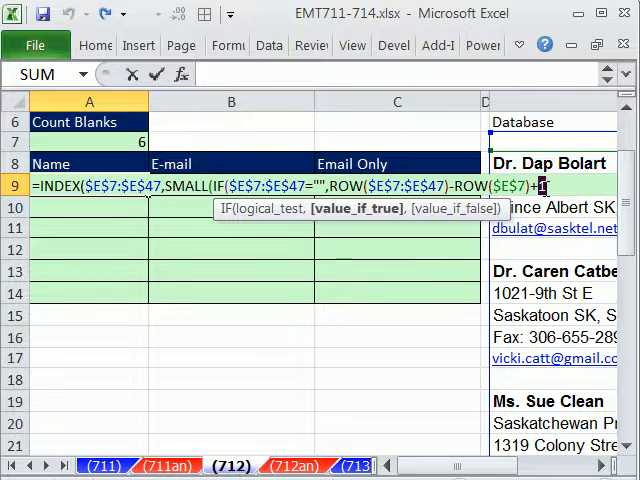
text(2)
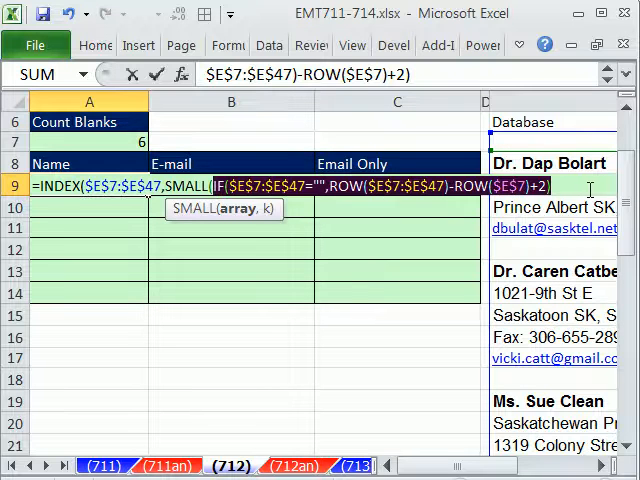
Step: Preview the IF array with F9, then add the A$9:A row counter as SMALL's k
key(F9)
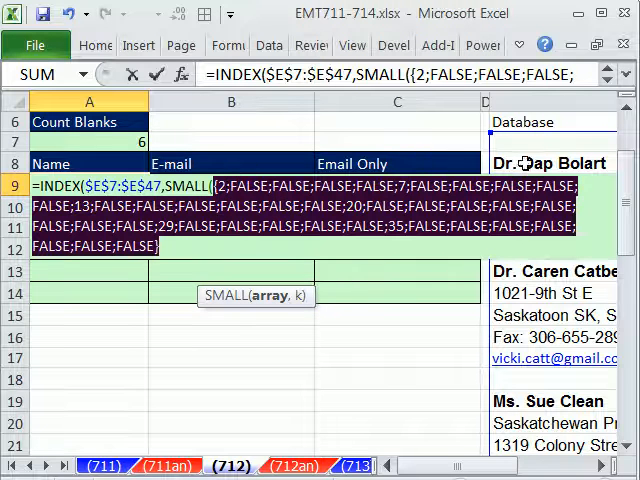
mouse_move(590, 272)
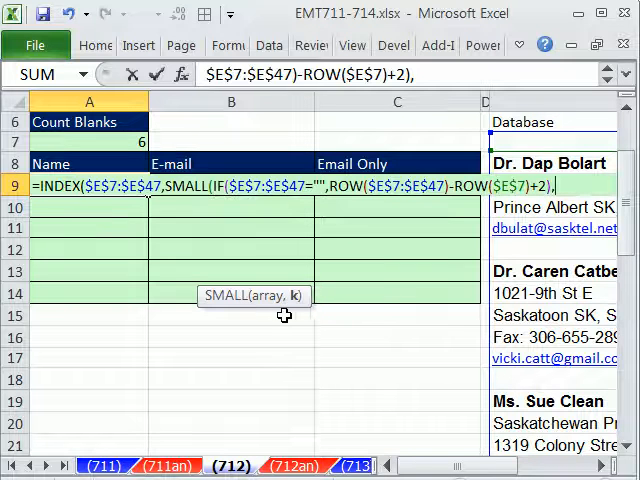
mouse_move(142, 235)
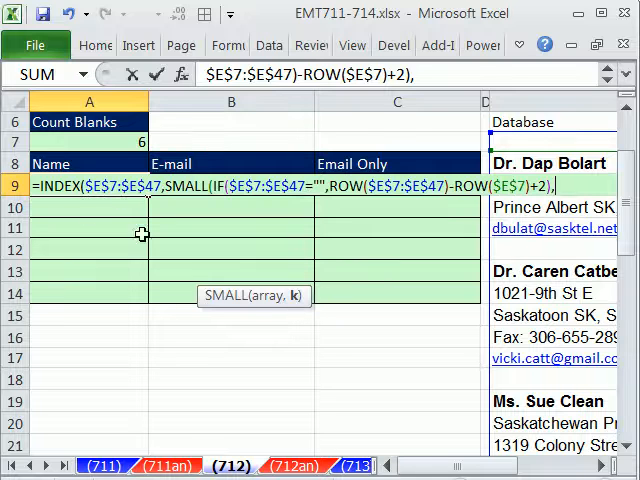
text(,ROW()
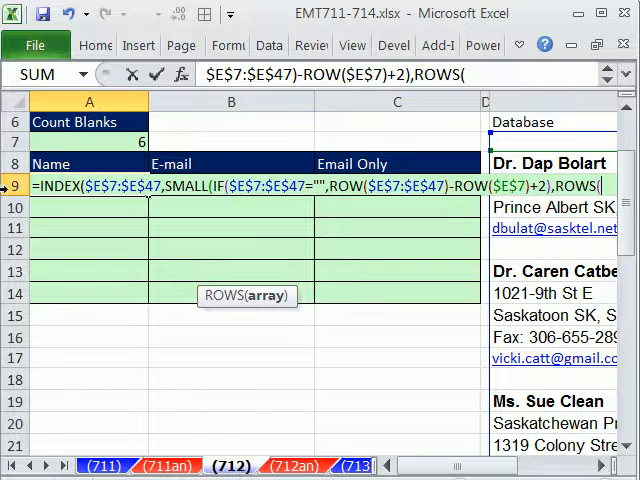
text(A$)
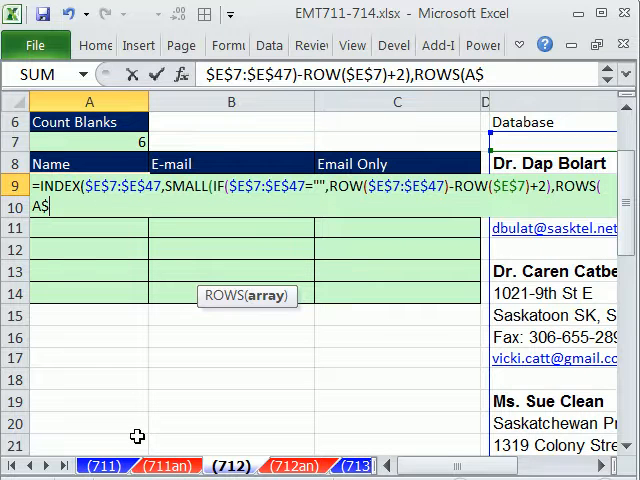
text(9:A)
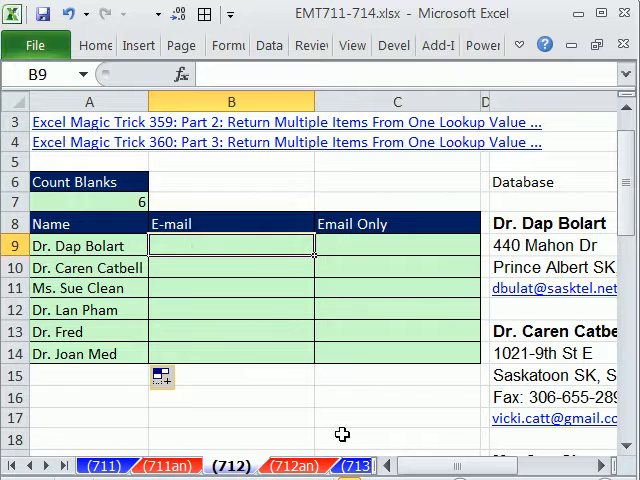
mouse_move(353, 432)
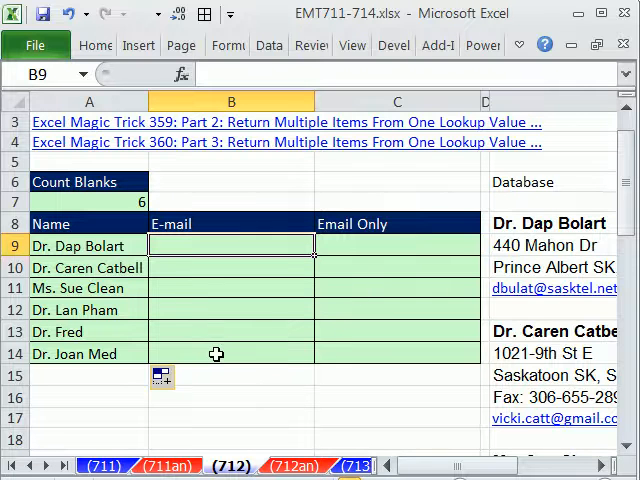
Step: Type B9's =INDEX($E$8:$E$48,SMALL(IF(blank test,ROW($E$8:$E$48)-ROW($E$8)+1 with locked references
text(=INDEX()
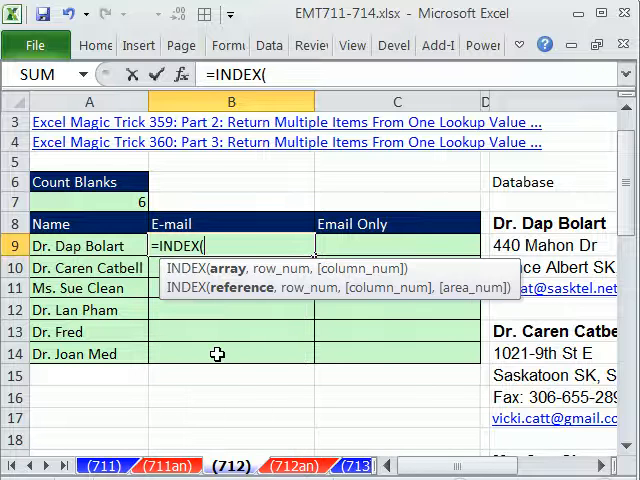
click(522, 182)
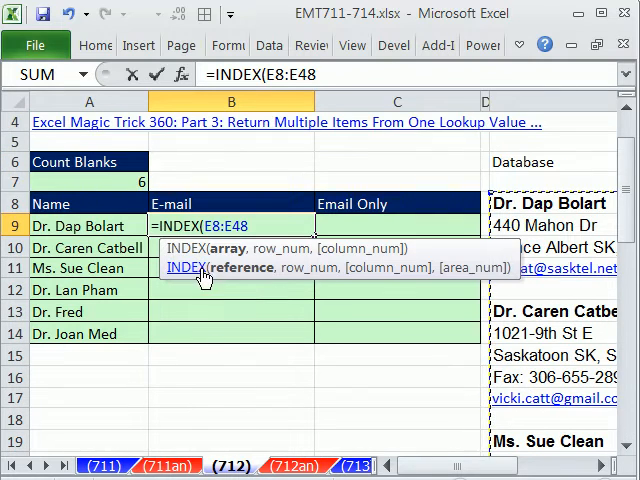
text($E$8:$E$48,s)
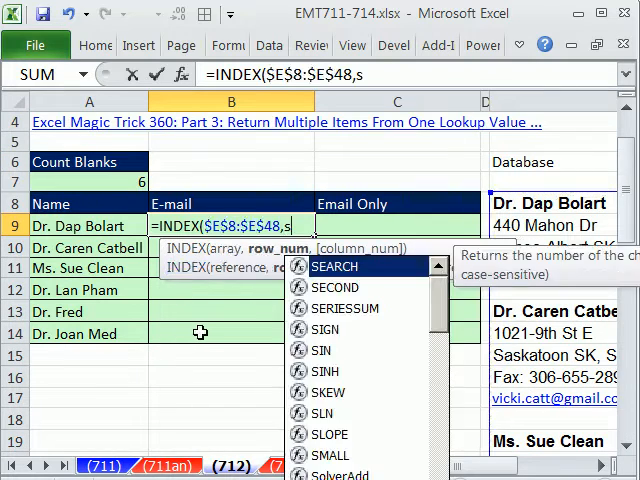
text(SMALL(IF()
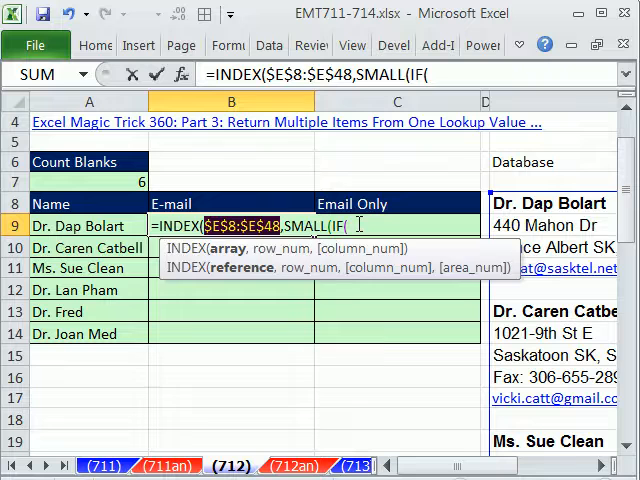
text($E$8:$E$48="",r)
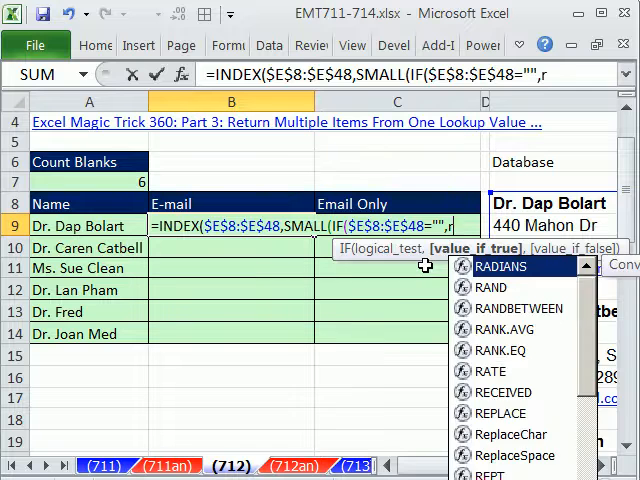
text(ROW($E$8:$E$48)
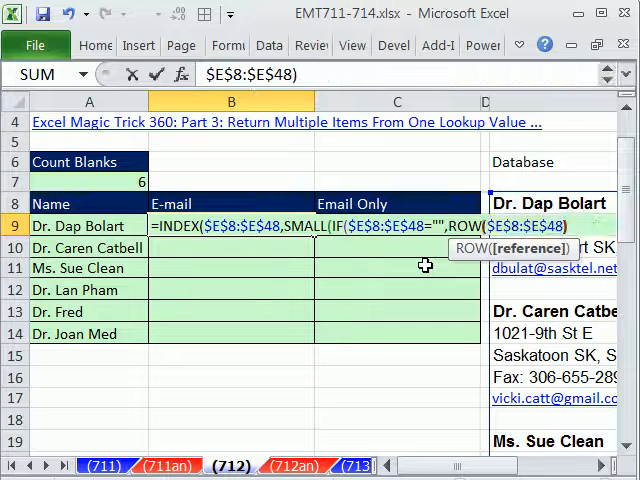
text(-row)
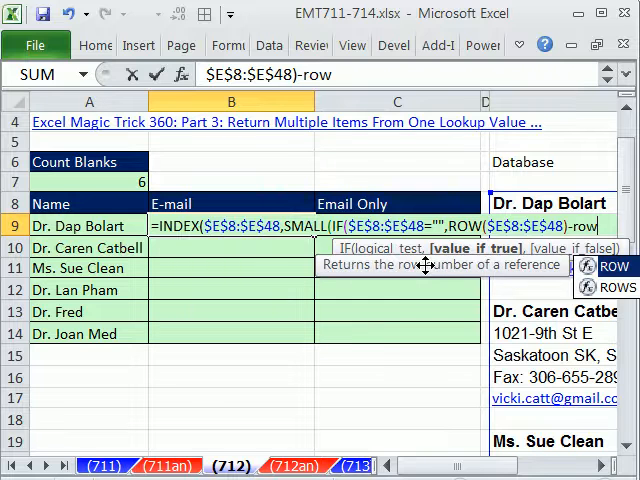
text(ROW(E8)
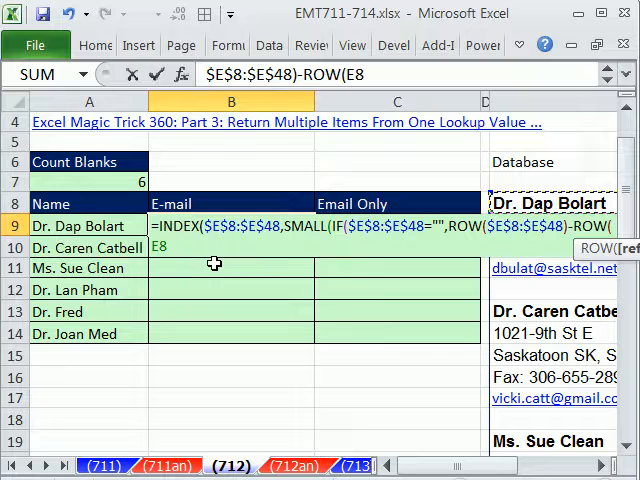
key(f4)
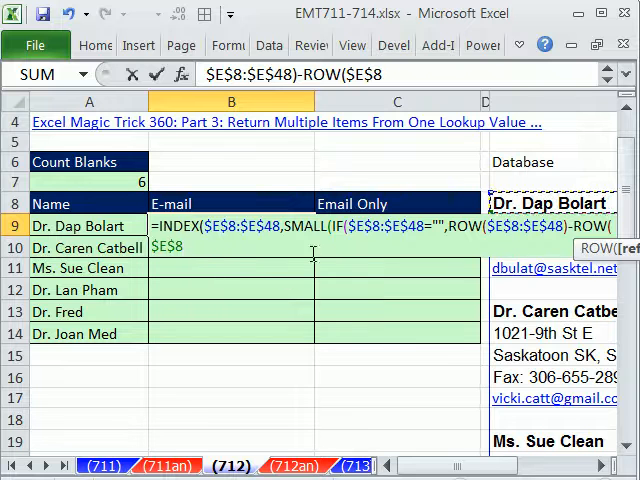
text())
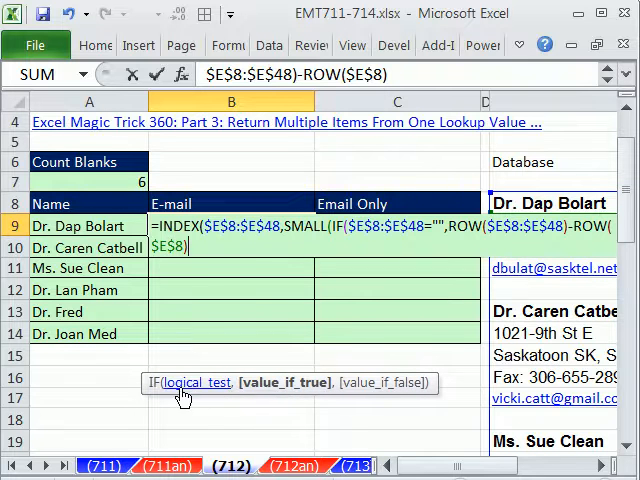
text(+)
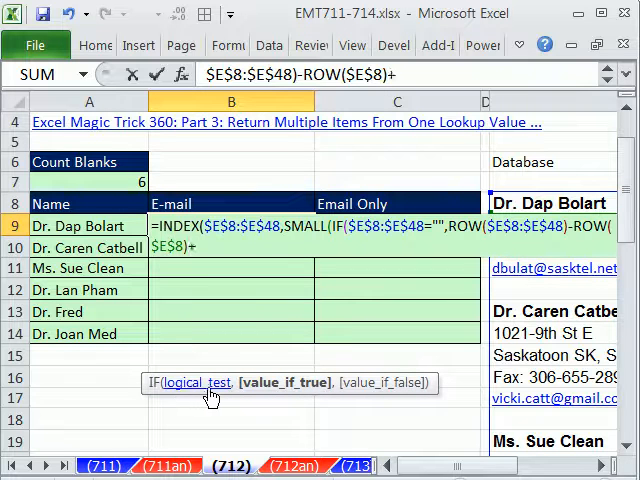
text(1)
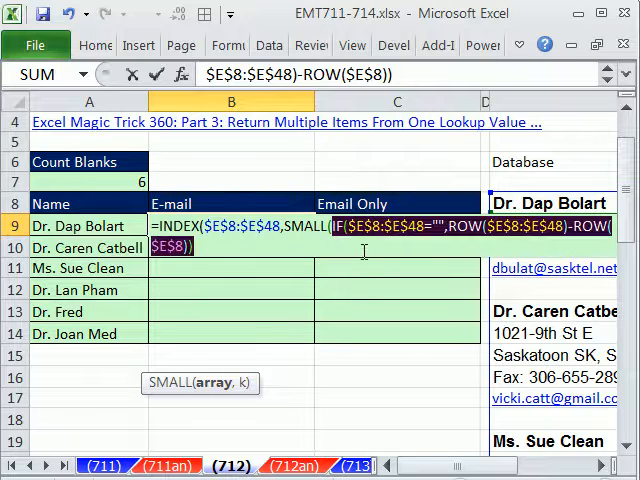
Step: Add ROW(B$9:B9) as the SMALL k argument and close the B9 formula
key(F9)
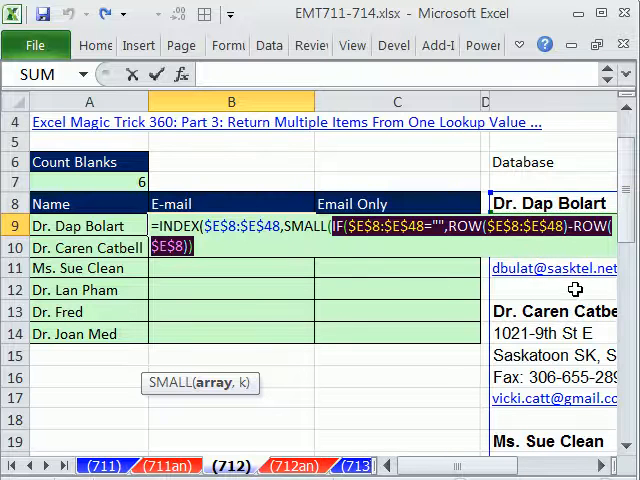
mouse_move(524, 353)
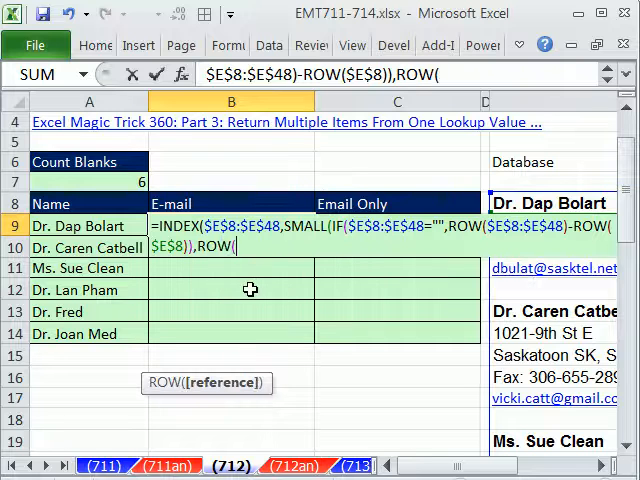
text(B)
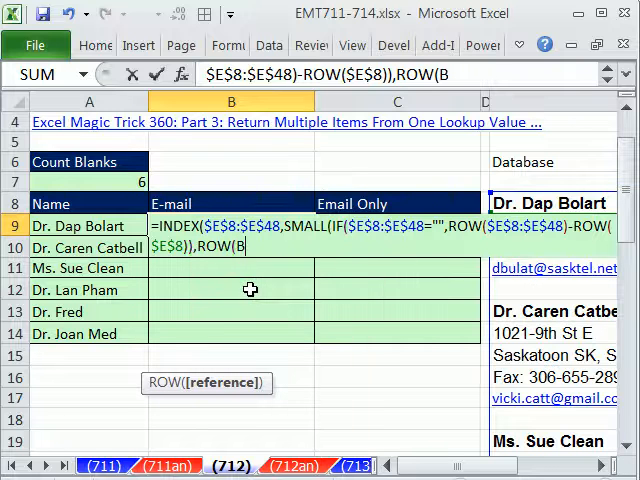
text(9:)
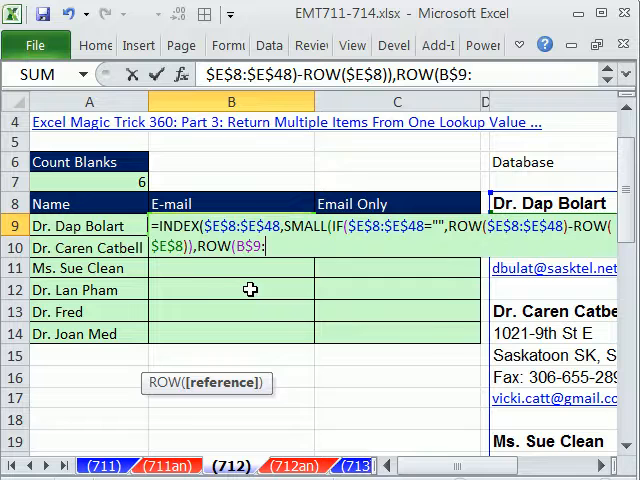
text(:B9))
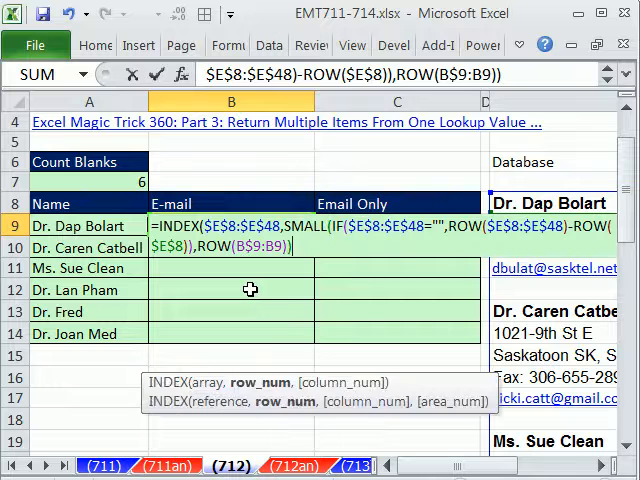
text())
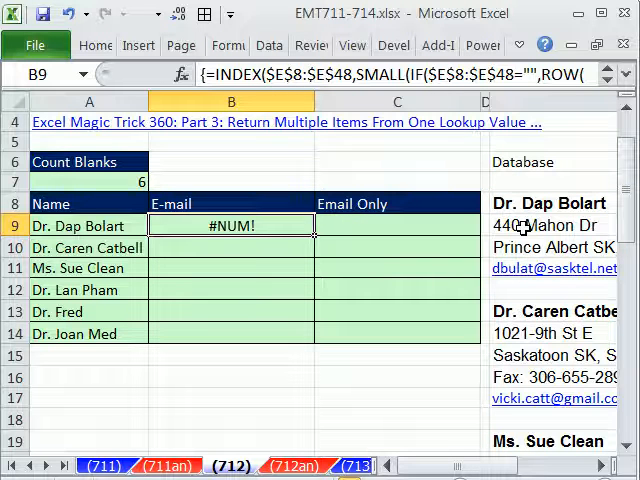
mouse_move(242, 268)
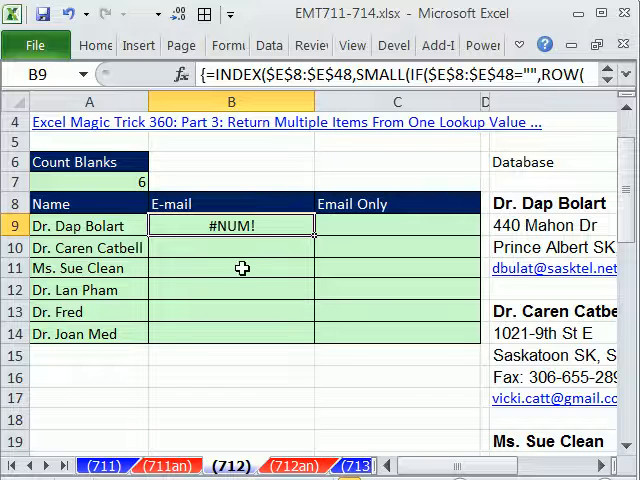
Step: Reopen the B9 E-mail formula, fix it and confirm it as an array formula
double_click(231, 225)
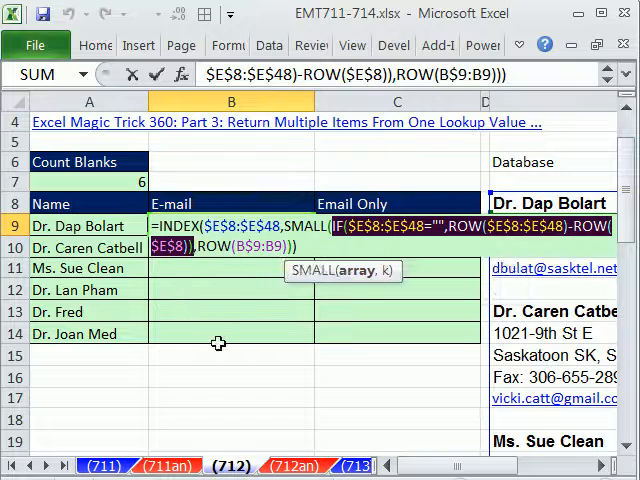
key(F9)
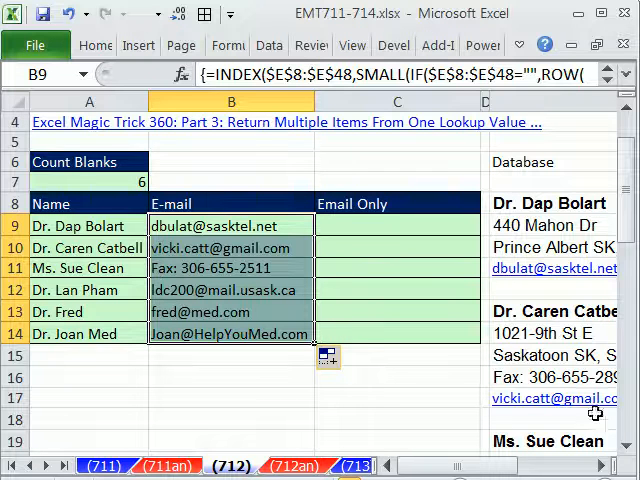
scroll(right, 3)
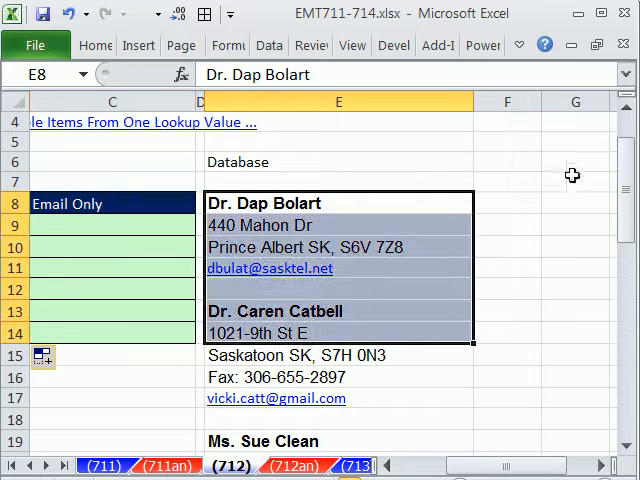
mouse_move(511, 249)
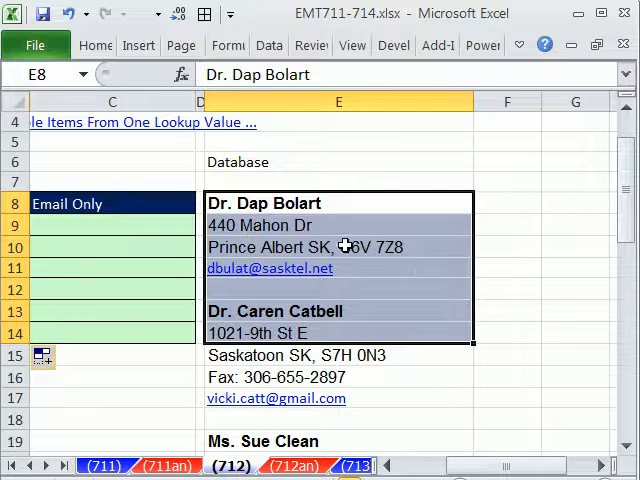
scroll(down, 3)
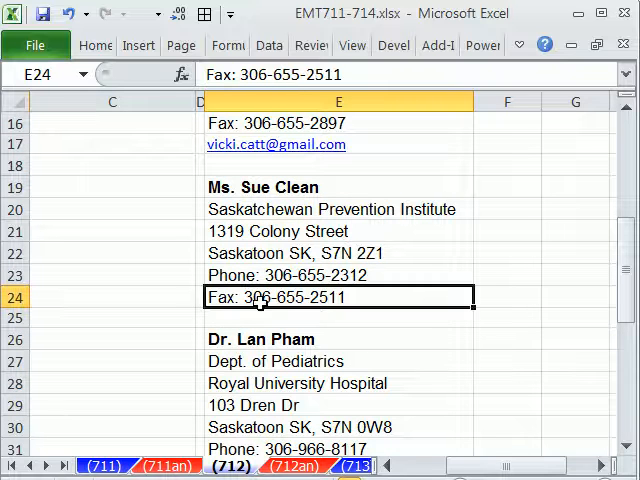
mouse_move(455, 428)
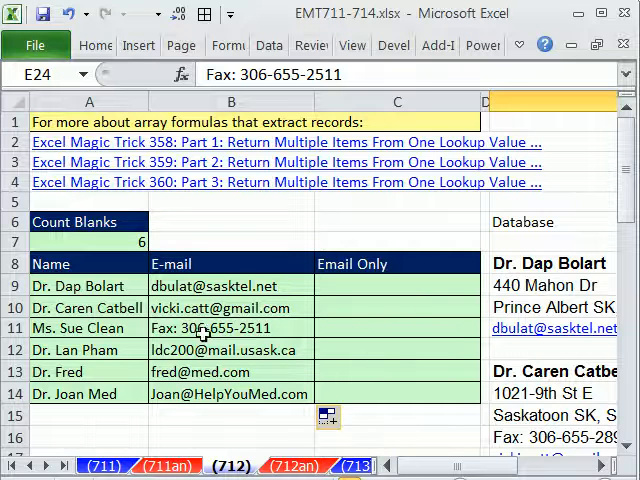
mouse_move(212, 328)
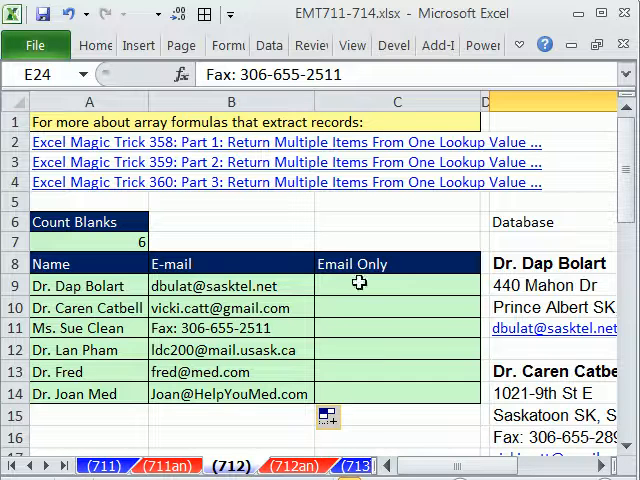
Step: Leave B9's formula unchanged and begin =SEARCH("@", in C9 to test for an @ sign
text(=INDEX($E$8:$E$48,SMALL(IF($E$8:$E$48="",ROW($E$8:$E$48)-ROW($E$8)),ROWS(B$9:B9))))
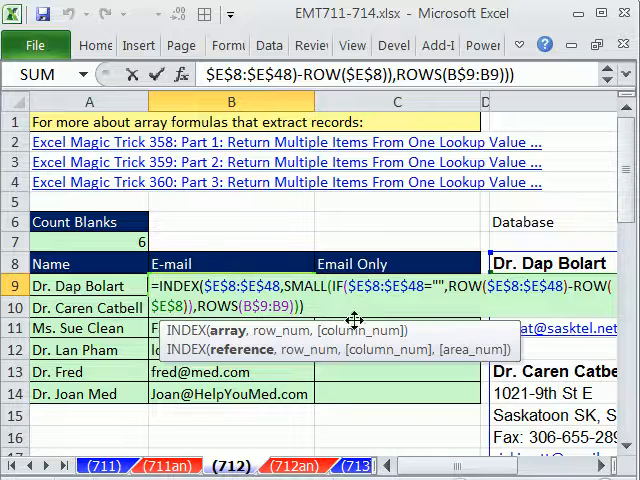
key(Enter)
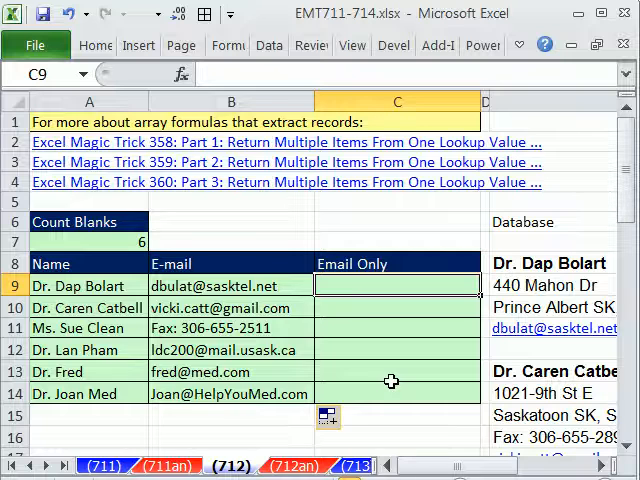
text(=)
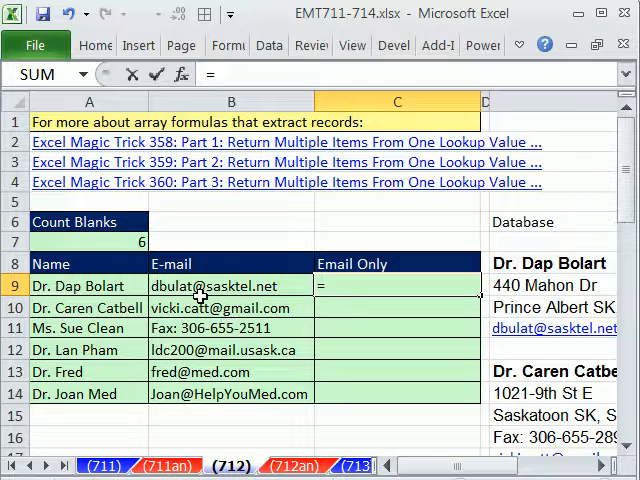
text(SEARCH()
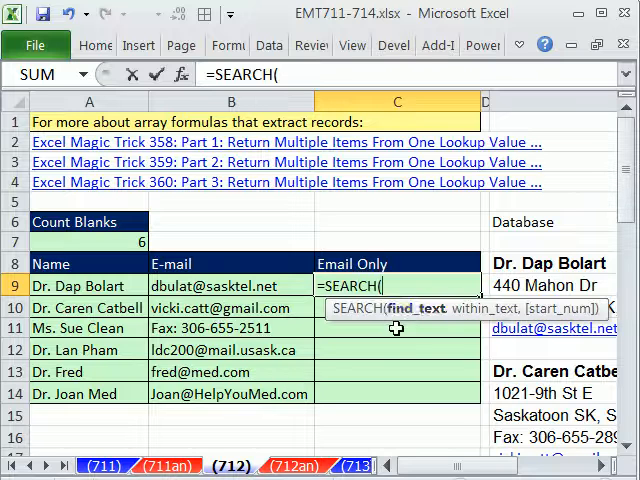
text(")
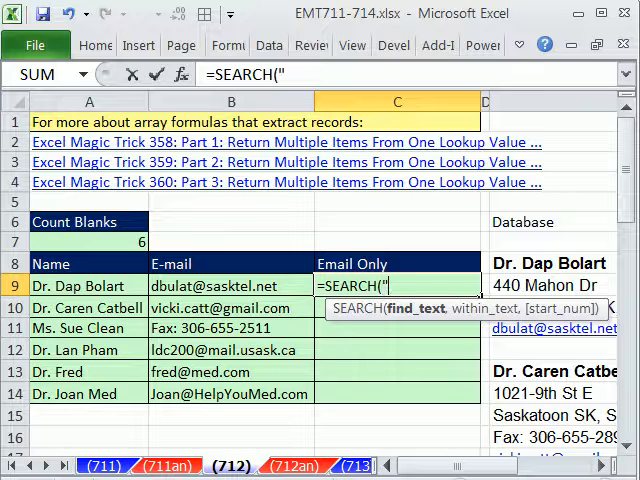
text(@)
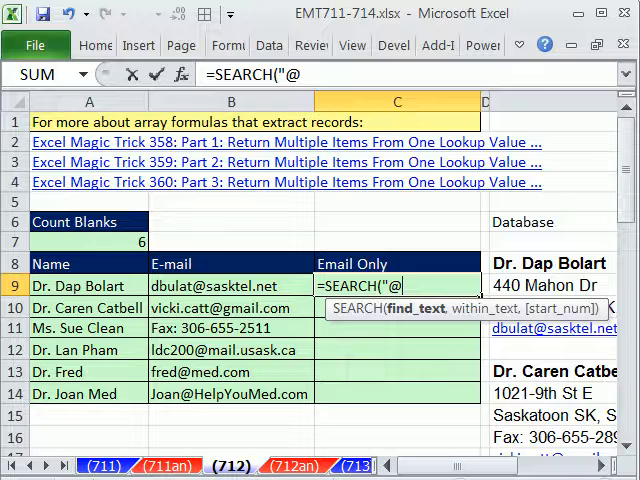
text(",B9)))
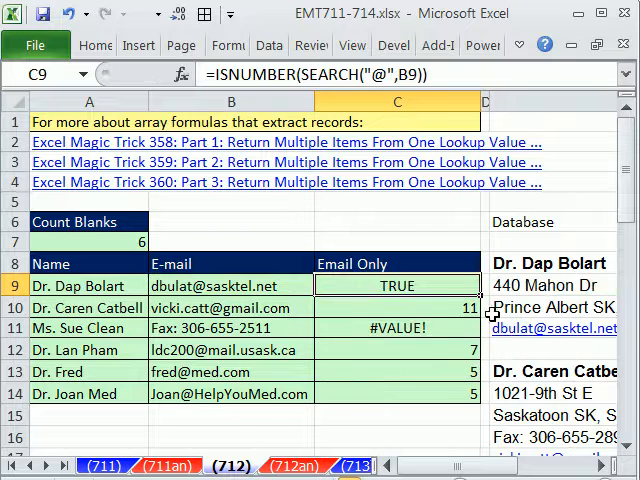
Step: Fill the test down, then change C9 to =IF(ISNUMBER(SEARCH("@",B9)),B9,"")
double_click(397, 285)
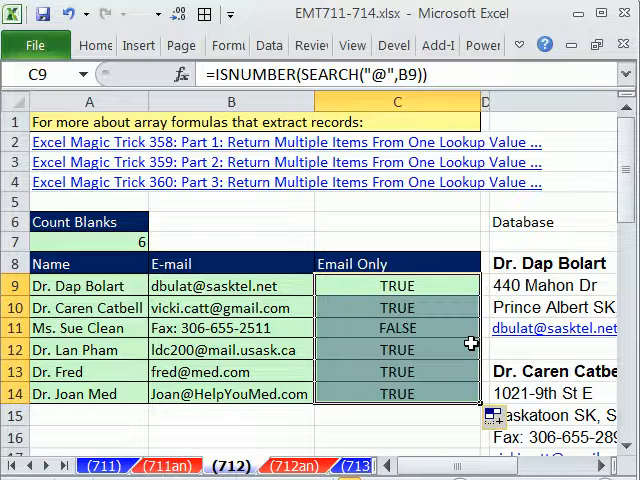
mouse_move(395, 287)
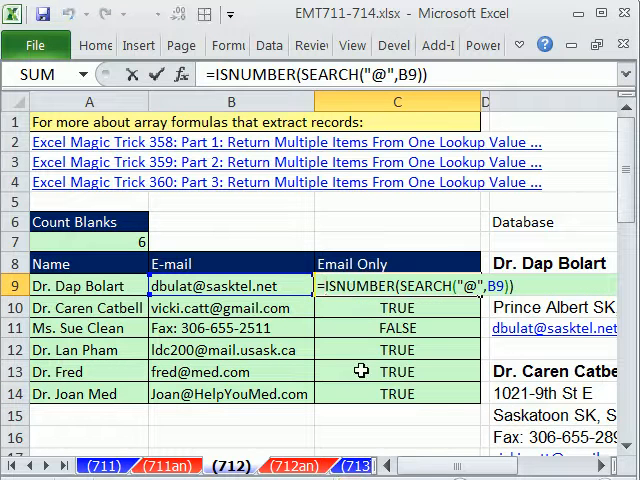
text(if)
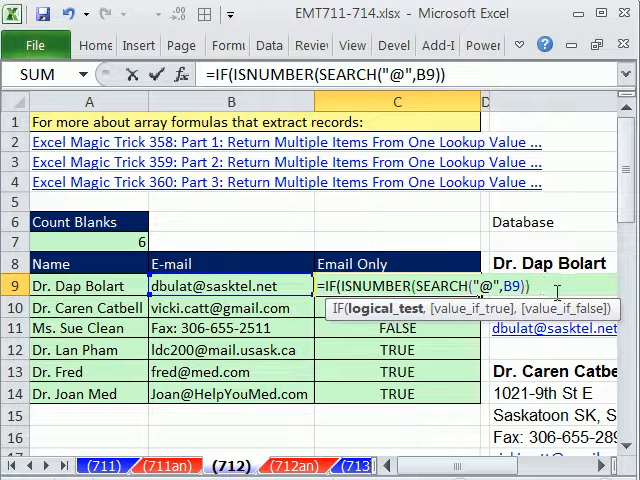
text(,B9,)
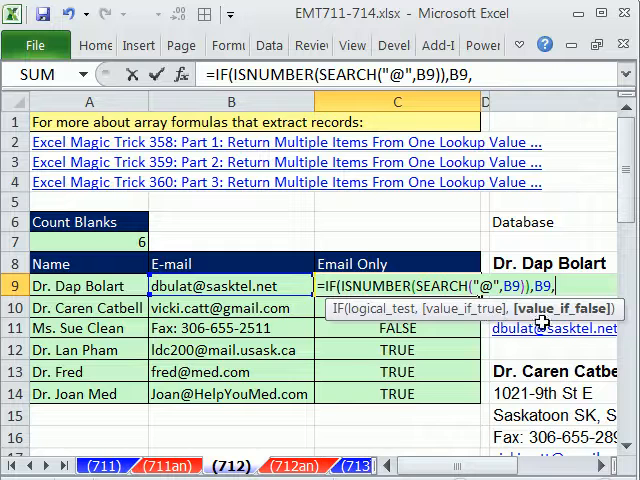
text(""))
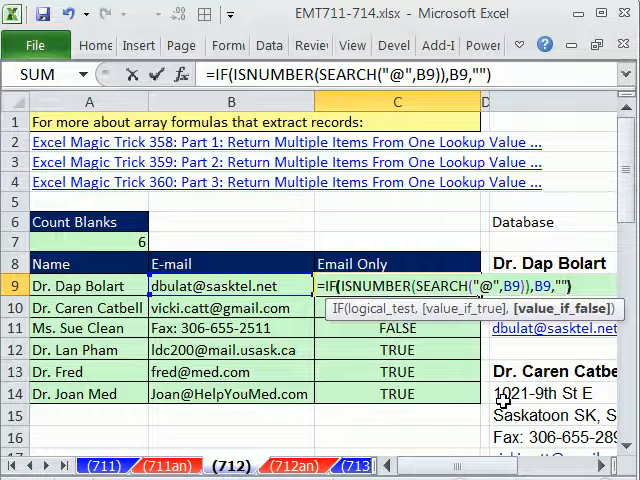
key(Enter)
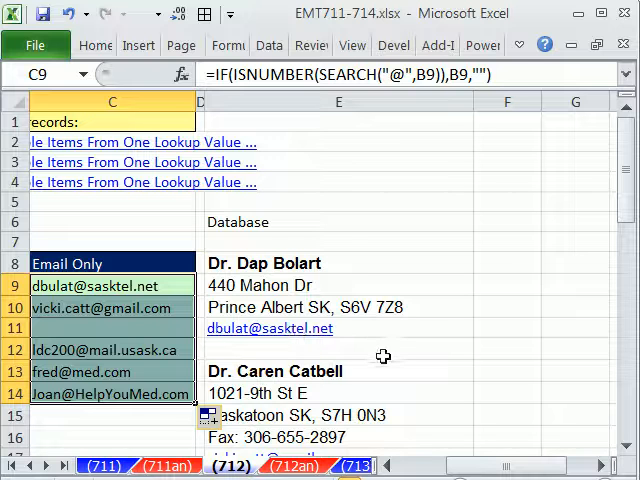
scroll(down, 3)
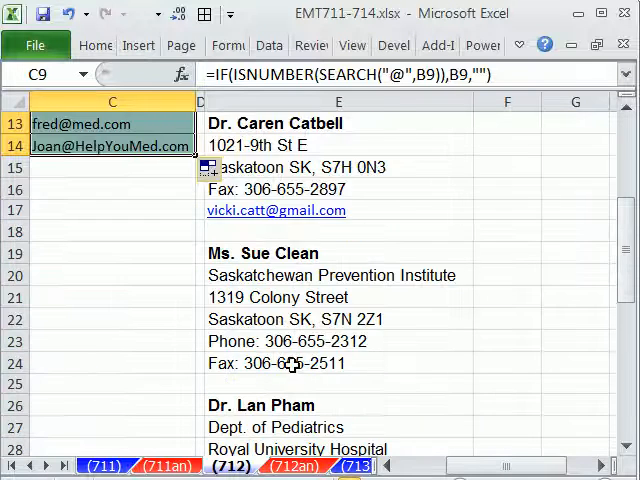
scroll(up, 3)
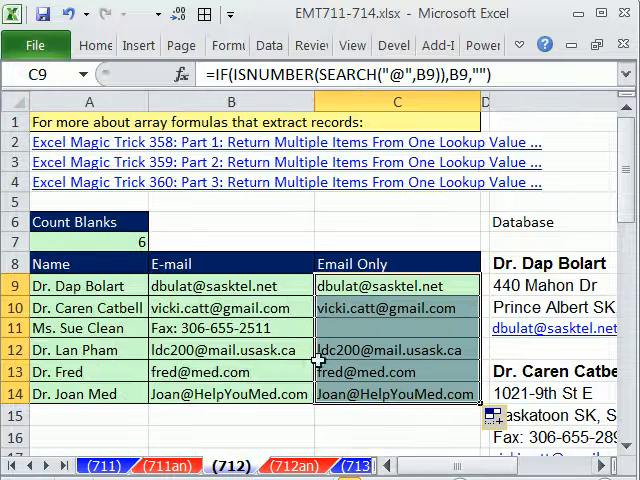
mouse_move(109, 292)
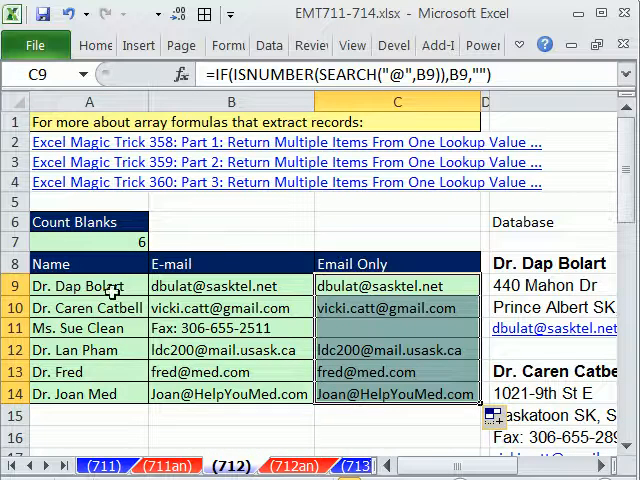